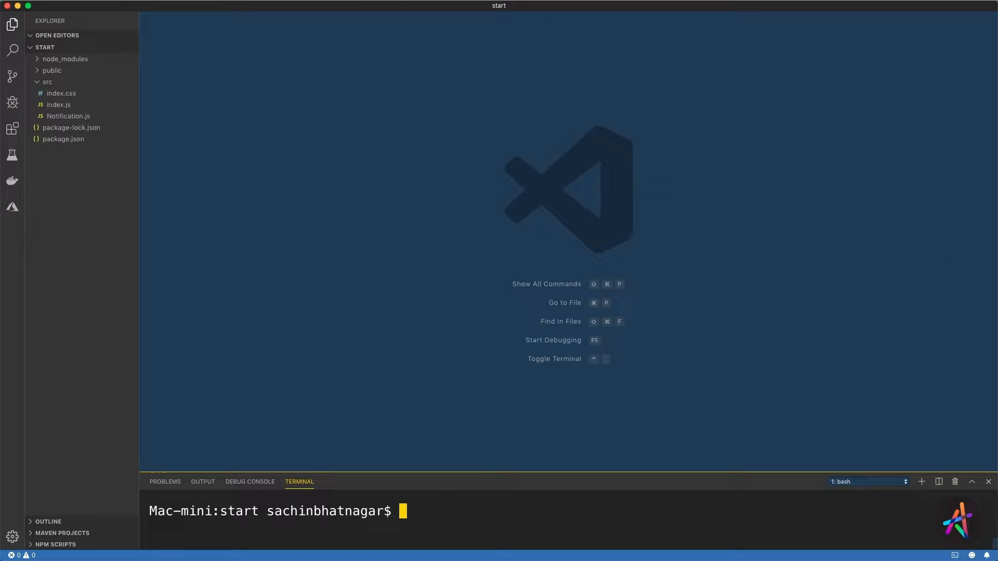
# Step: Run npm install in the integrated terminal to install the project's packages
pyautogui.write('npm insta')
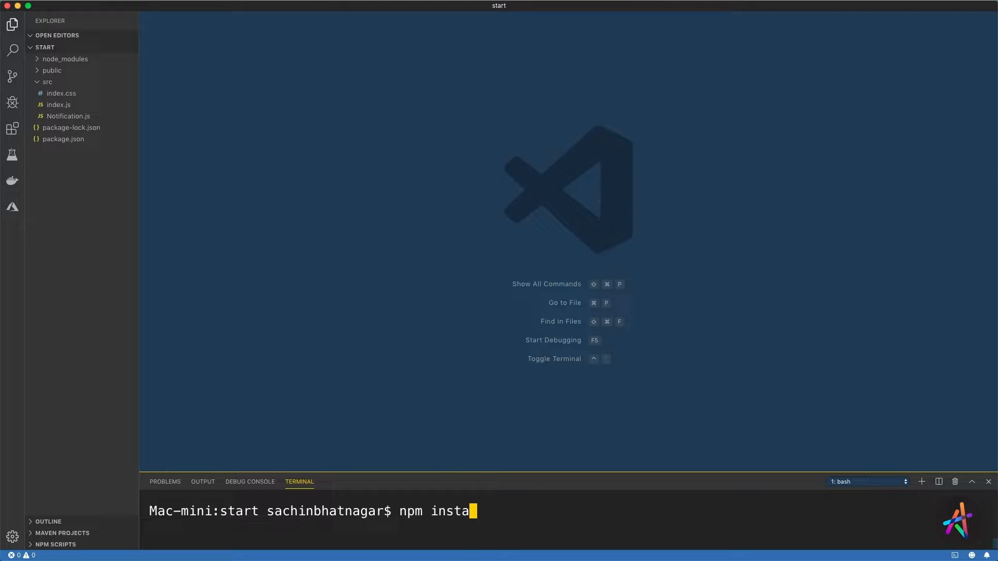
pyautogui.press('Enter')
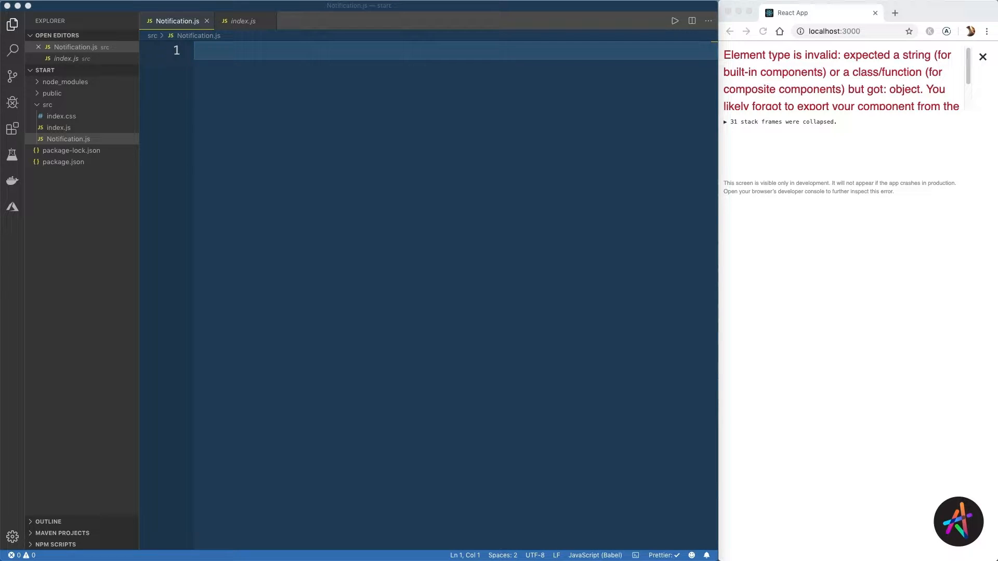
# Step: After checking index.js, add 'import React, {Component} from "react"' to Notification.js
pyautogui.click(243, 20)
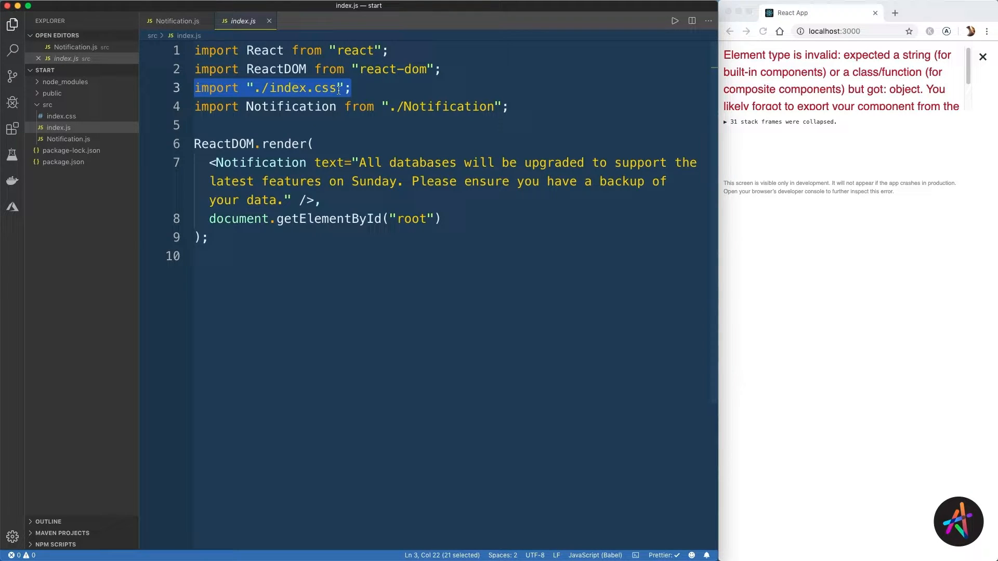
pyautogui.click(177, 21)
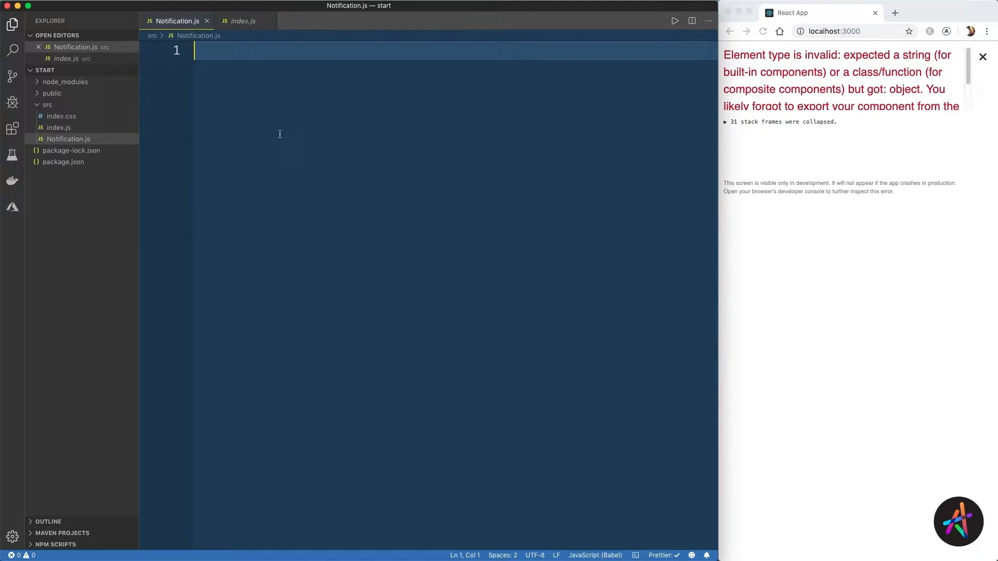
pyautogui.write('import React,')
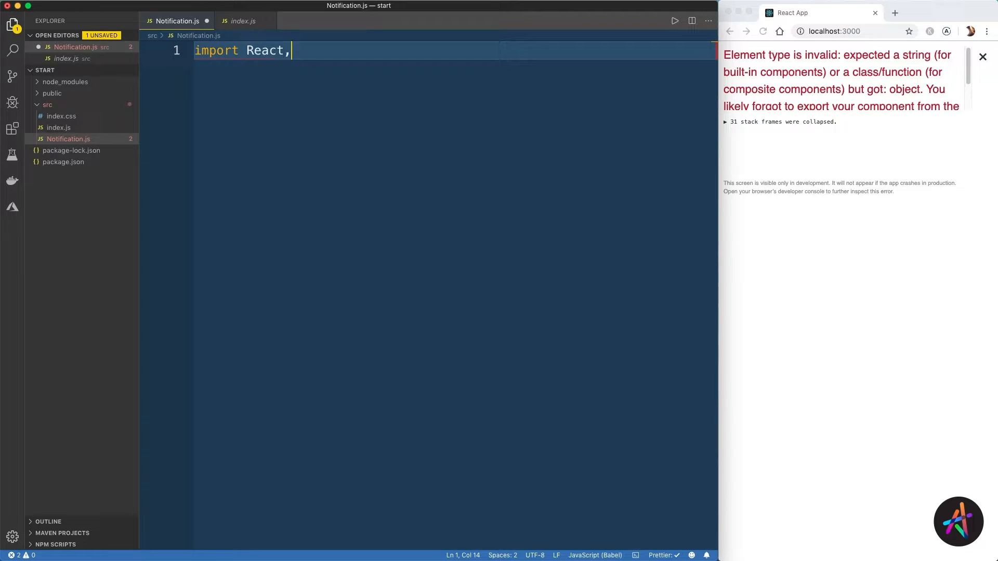
pyautogui.write('{Component} from "react";')
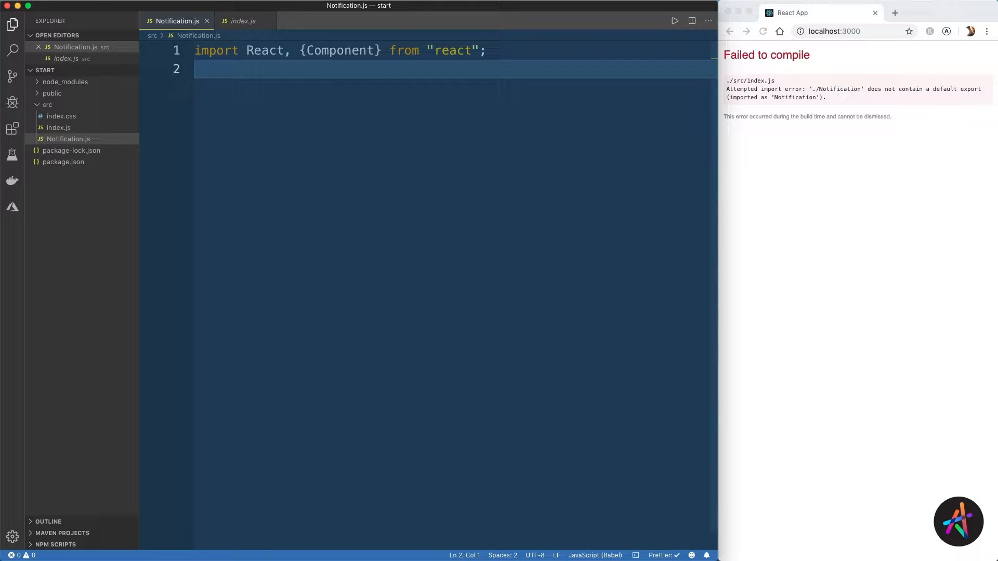
# Step: Write a Notification class extending Component whose render returns the widget divs
pyautogui.write('cla')
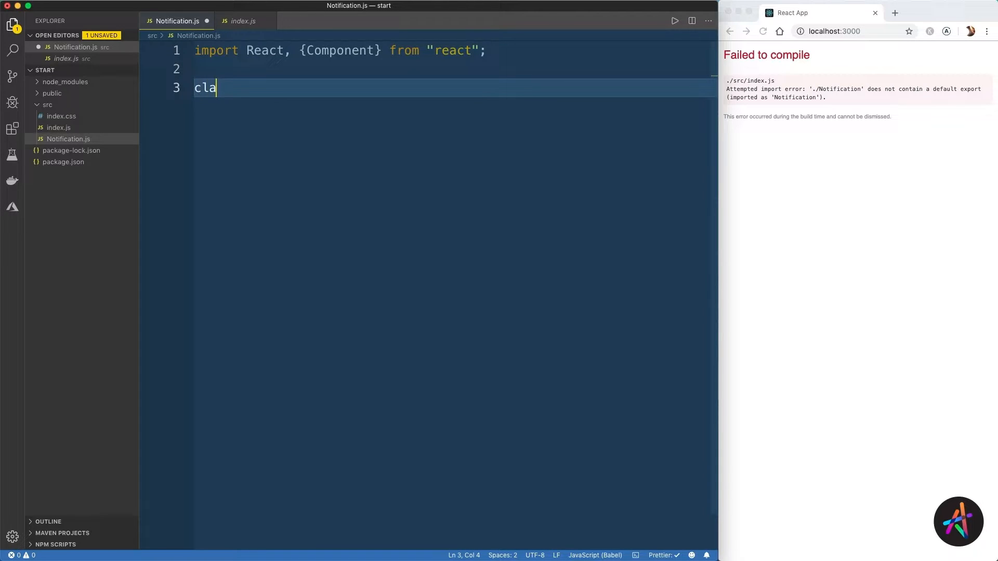
pyautogui.write('ss Notification ext')
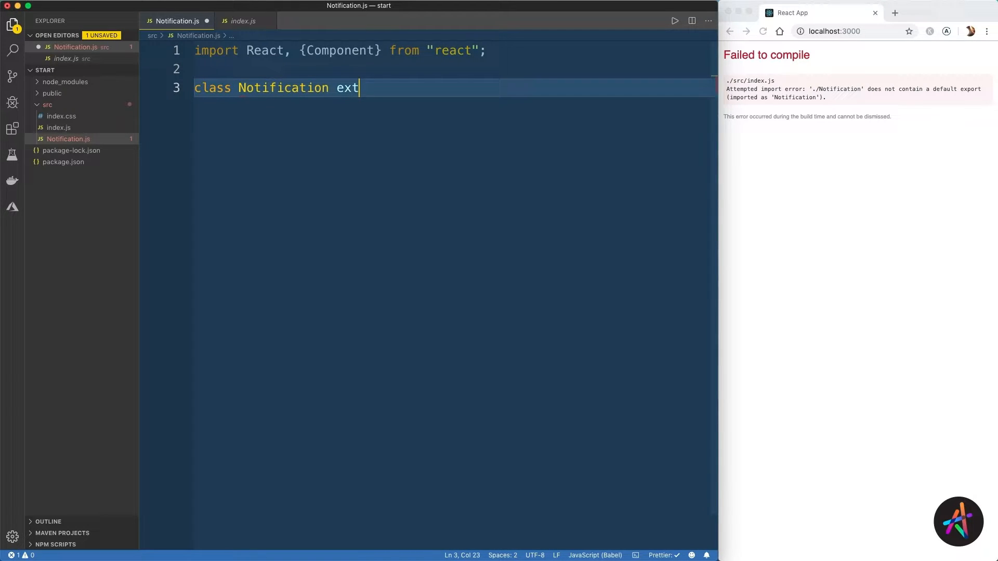
pyautogui.write('ends Component {')
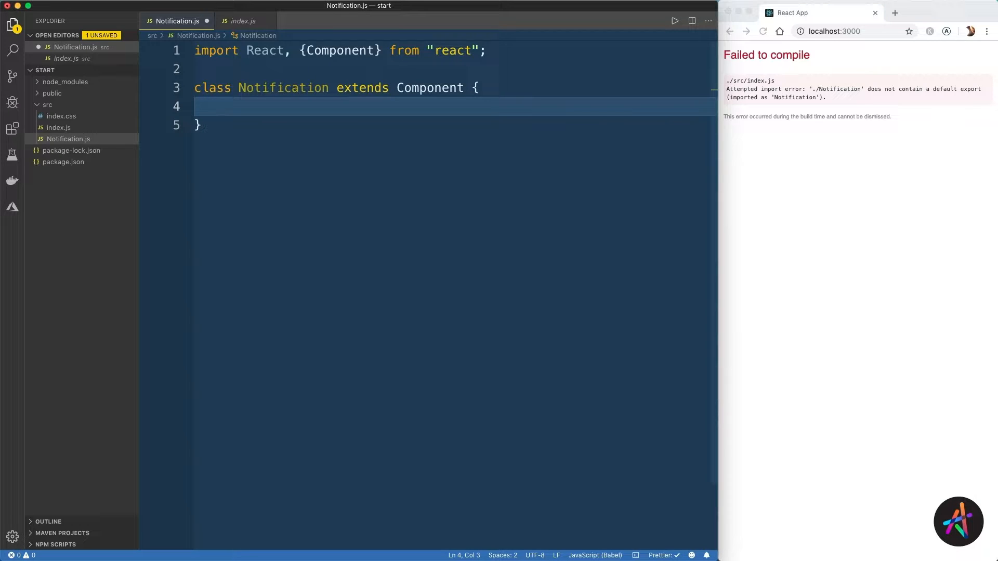
pyautogui.write('render() {')
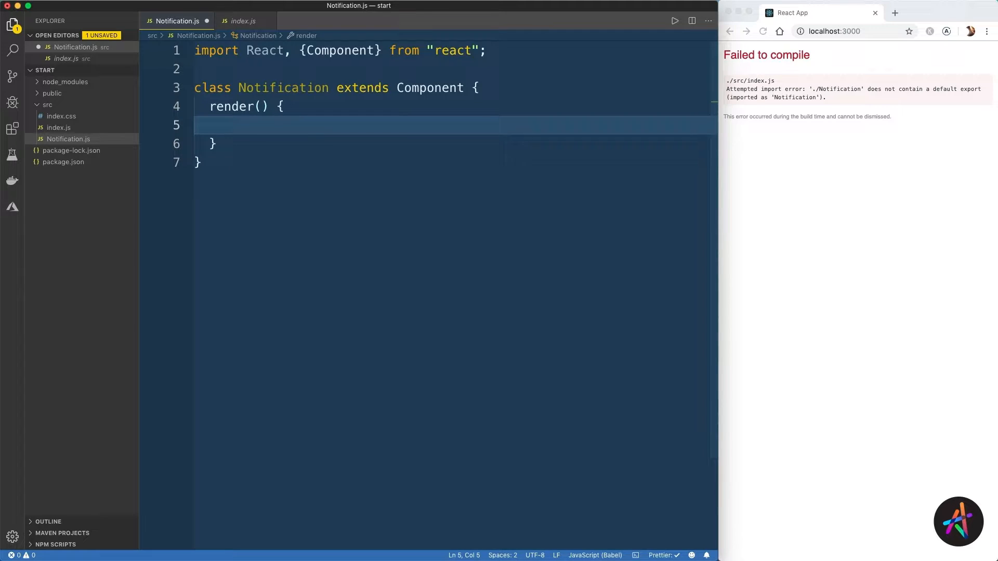
pyautogui.write('return (<div className="notification-widget">')
pyautogui.write('<div className="notification-text">No Notifications</div>')
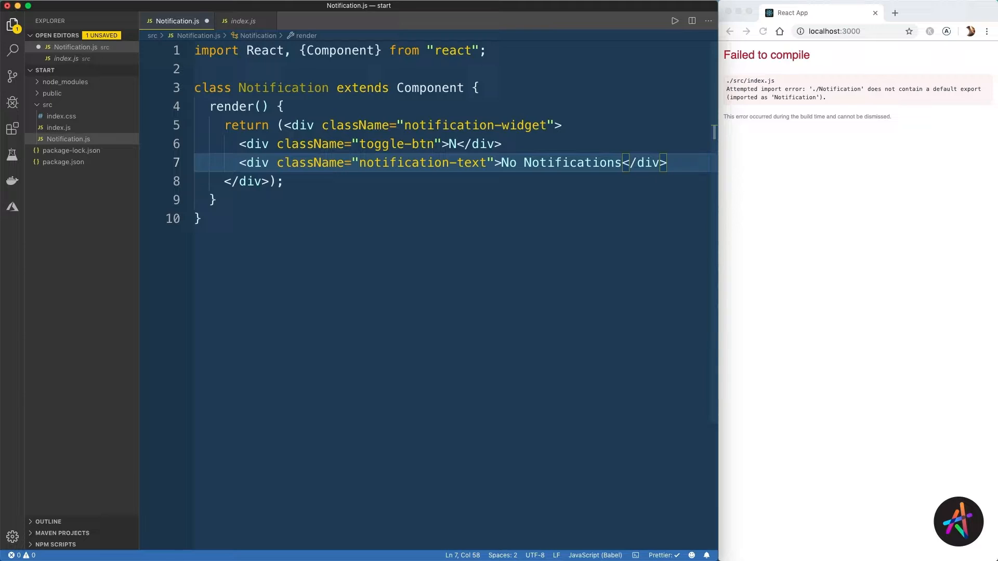
# Step: Add 'export default Notification;' at the end of the file
pyautogui.write('export defa')
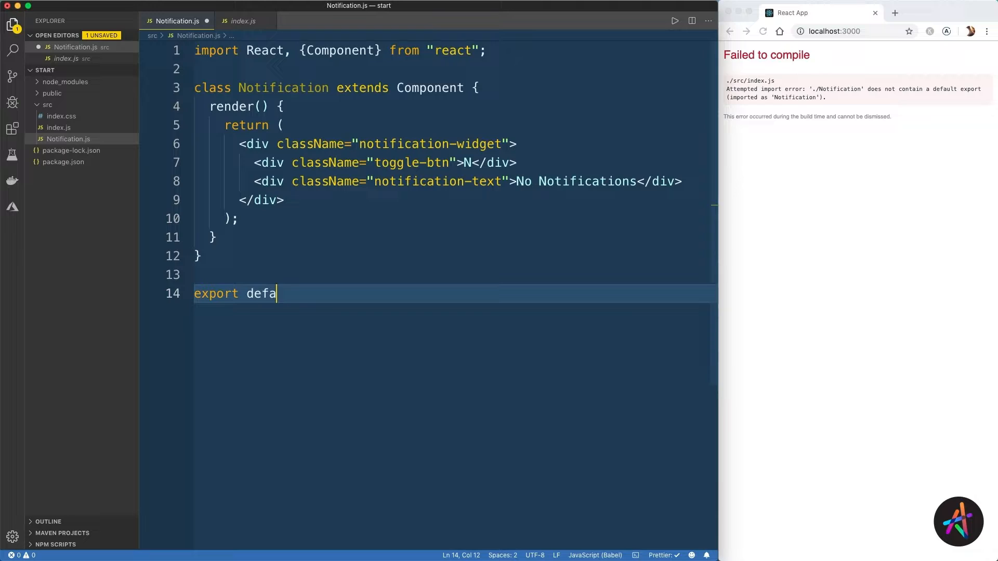
pyautogui.write('ult Notification;')
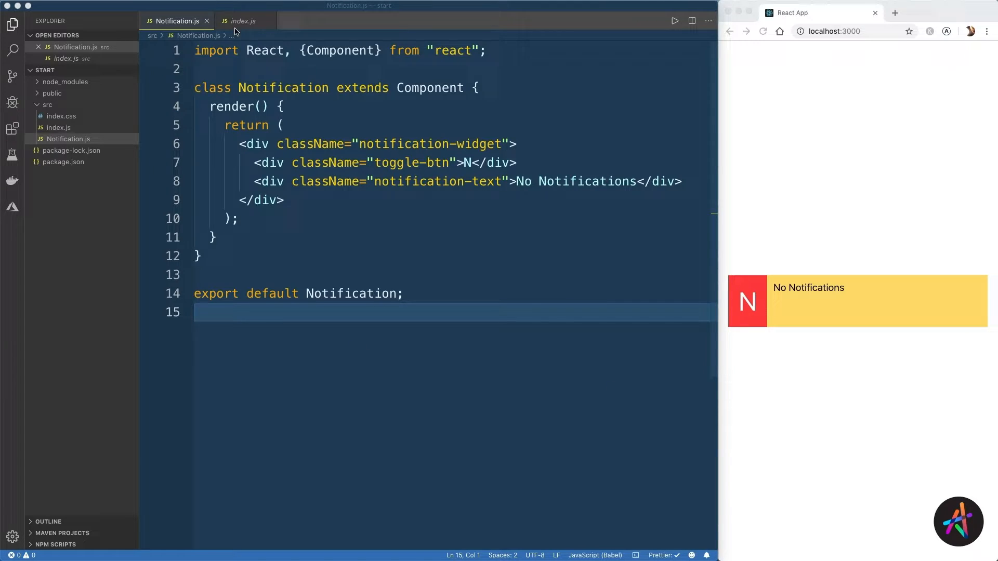
pyautogui.click(243, 21)
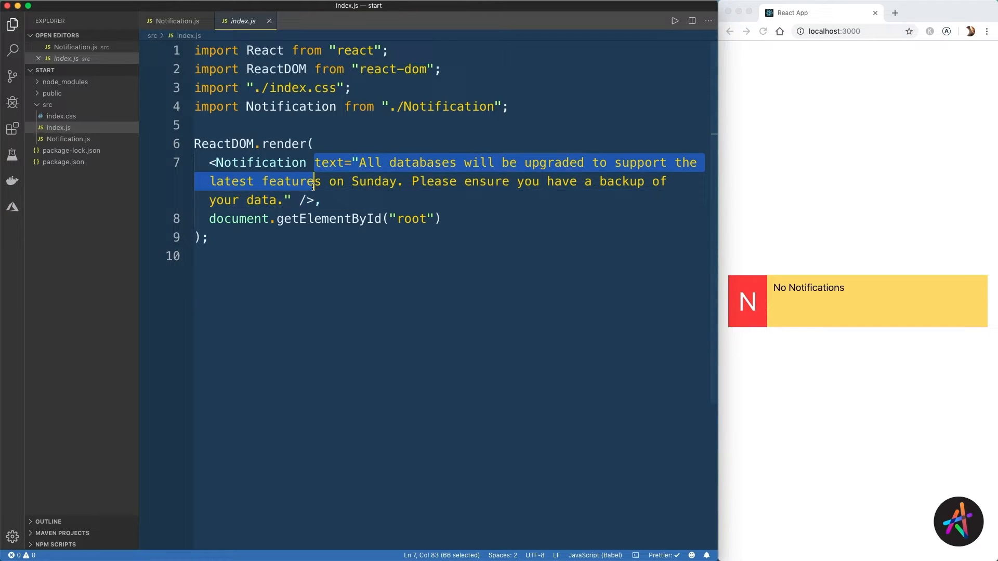
pyautogui.moveTo(312, 181); pyautogui.dragTo(291, 199)
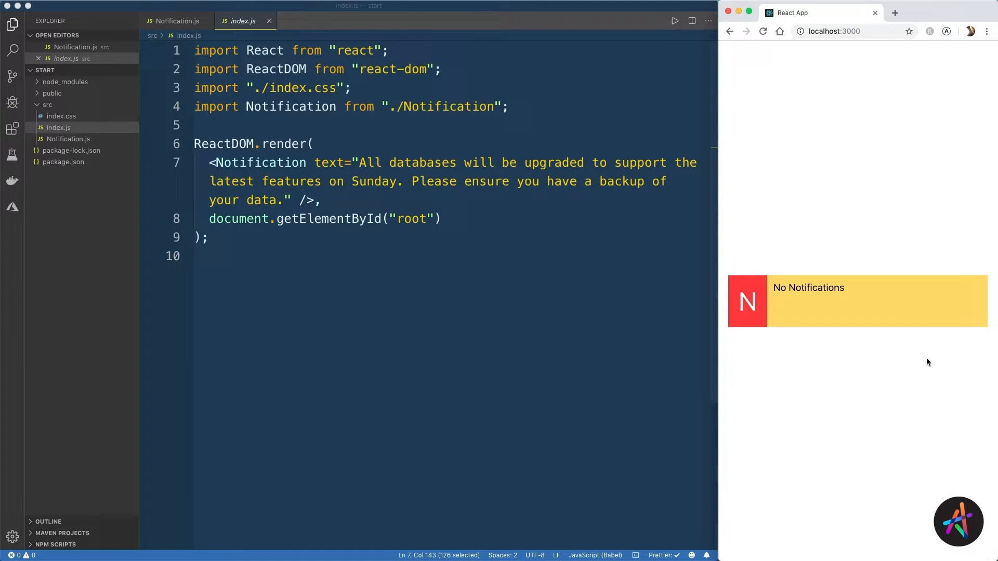
pyautogui.click(178, 20)
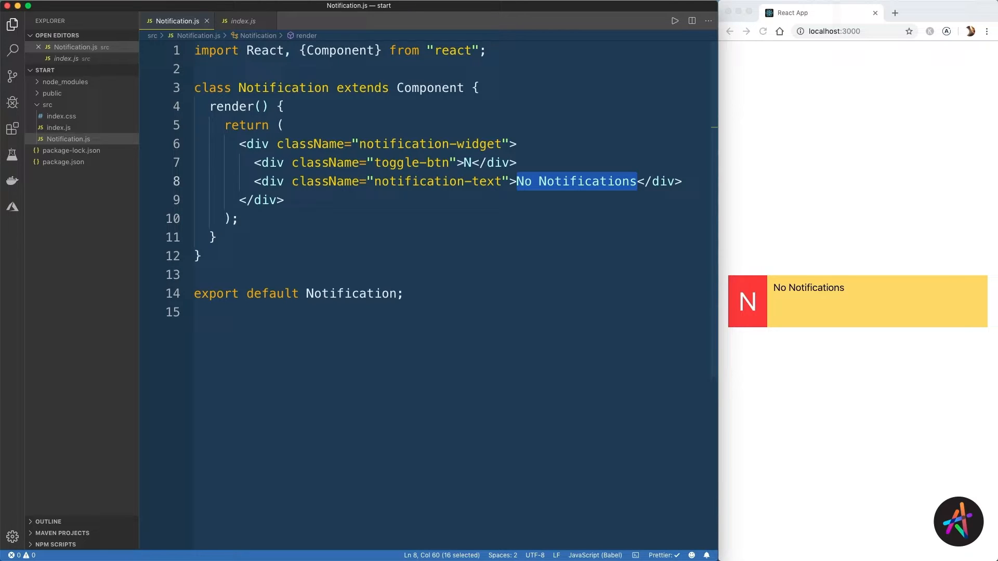
# Step: Render {this.props.text || "No Notifications"} in the notification bar and save
pyautogui.write('{}')
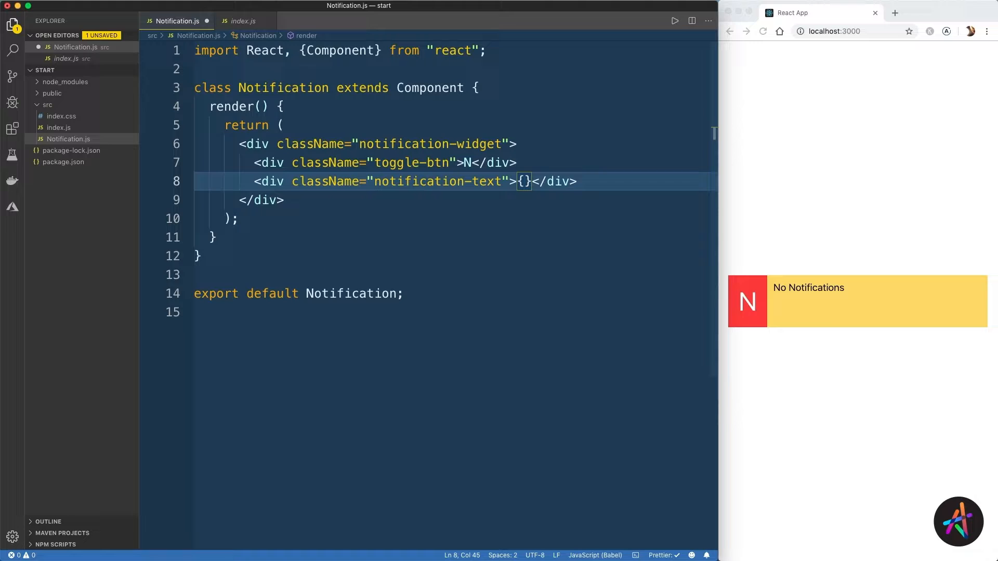
pyautogui.write('this.props.text')
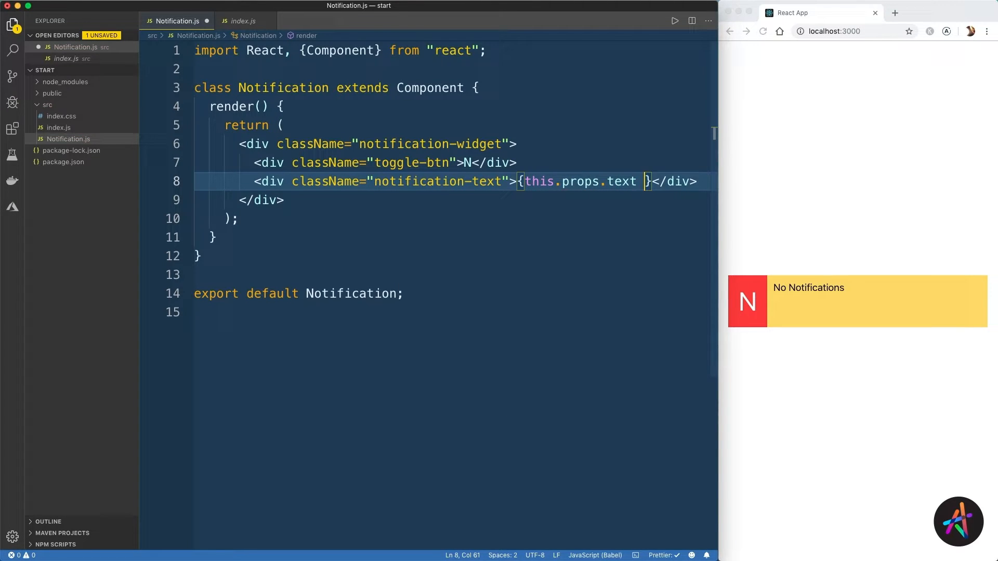
pyautogui.write('|| "No Notifi')
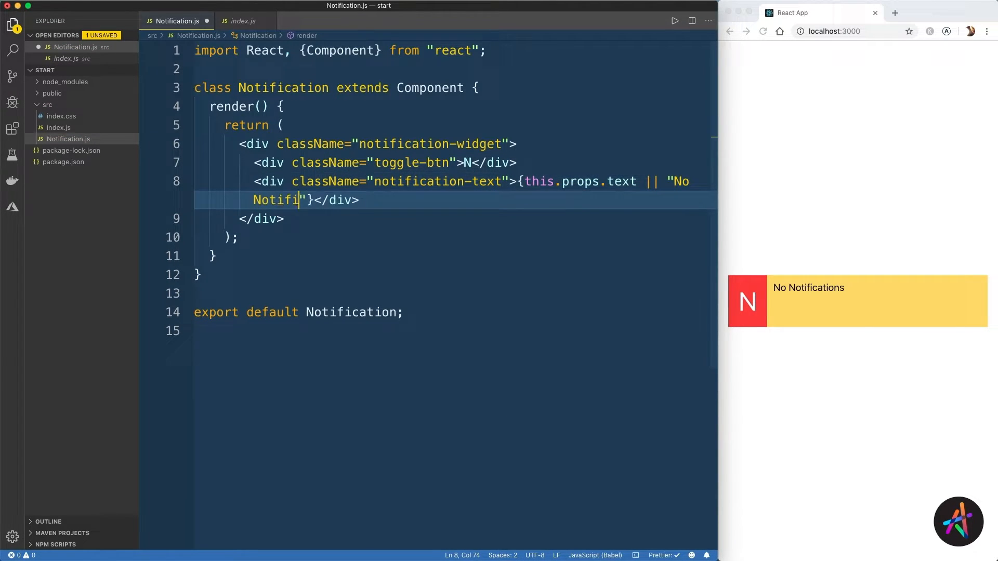
pyautogui.press('cmd+s')
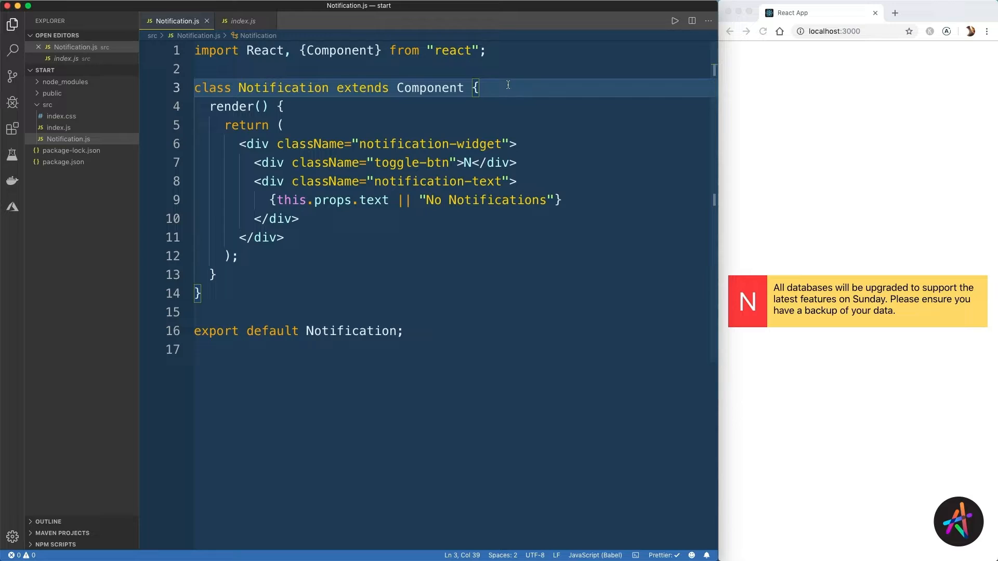
# Step: Add state = { show: true } to the class and begin replacing the text div with a this.state expression
pyautogui.write('state = {')
pyautogui.write('show: true')
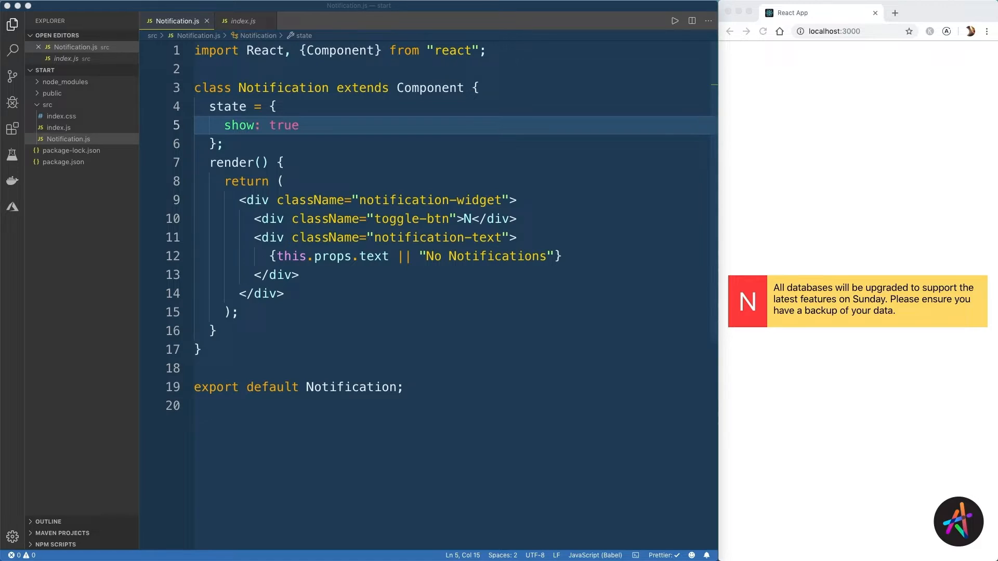
pyautogui.click(274, 274)
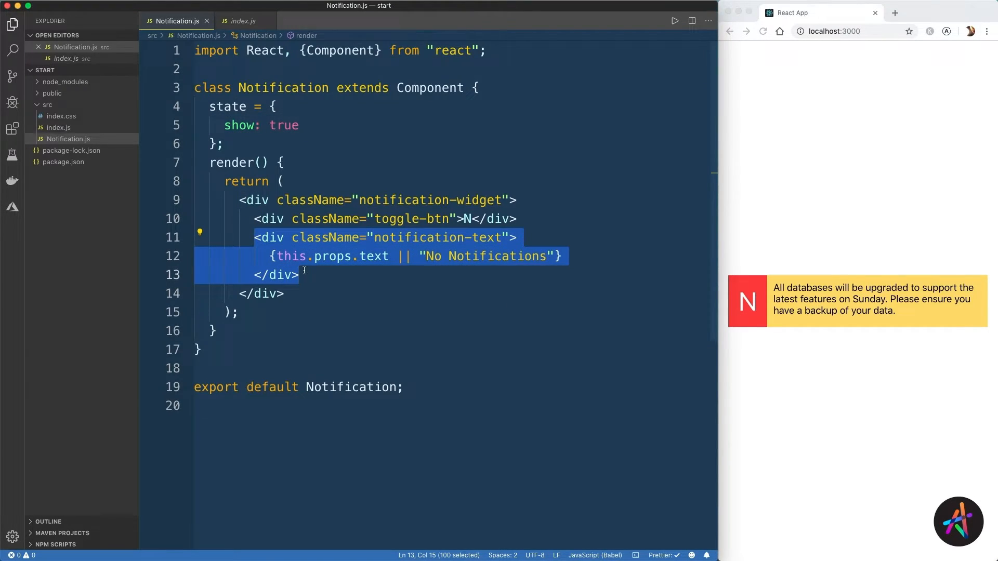
pyautogui.write('{this.st')
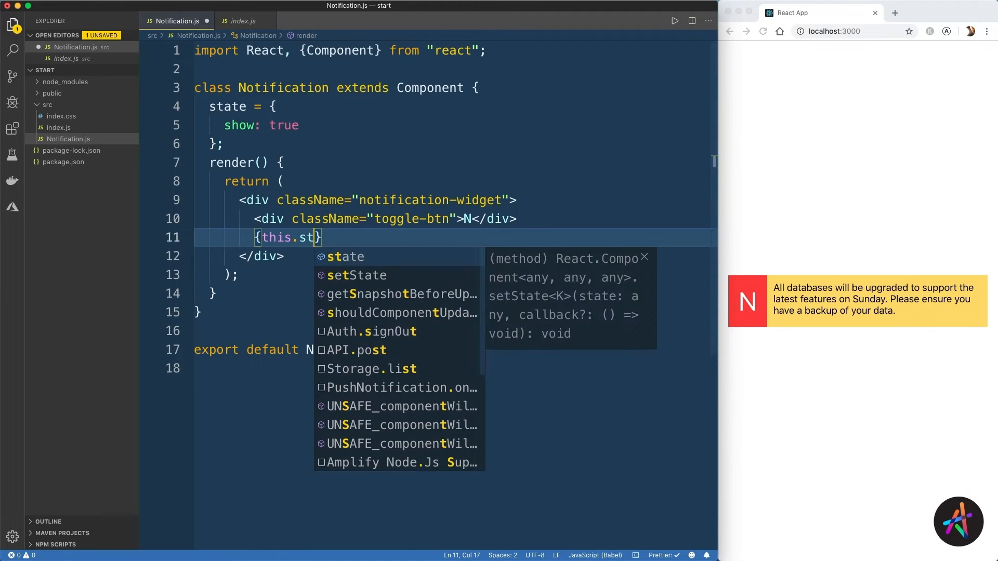
# Step: Wrap the text div in a this.state.show ternary, test show: false, then restore it to true
pyautogui.write('ate.show ? <div className="notification-text">')
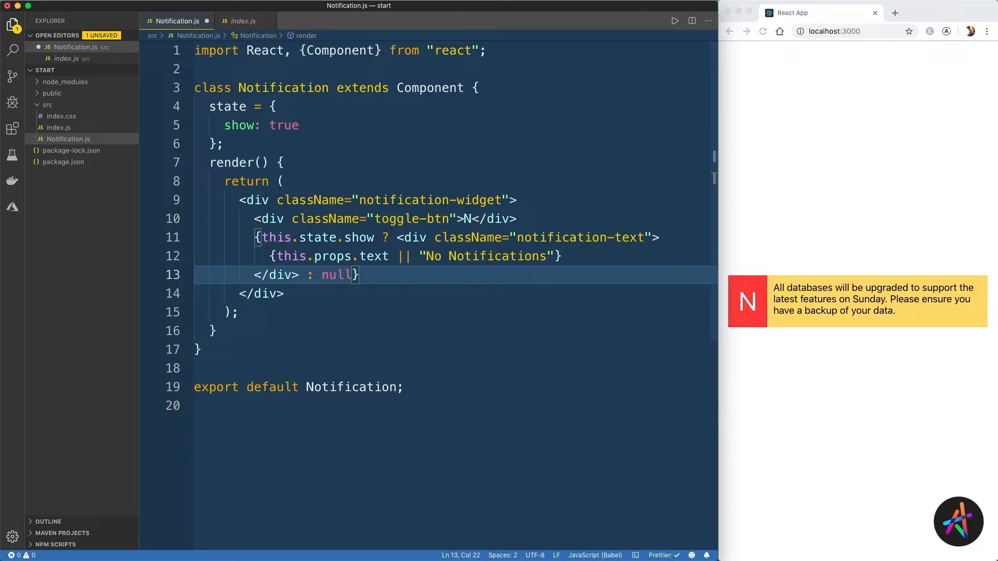
pyautogui.write('fal')
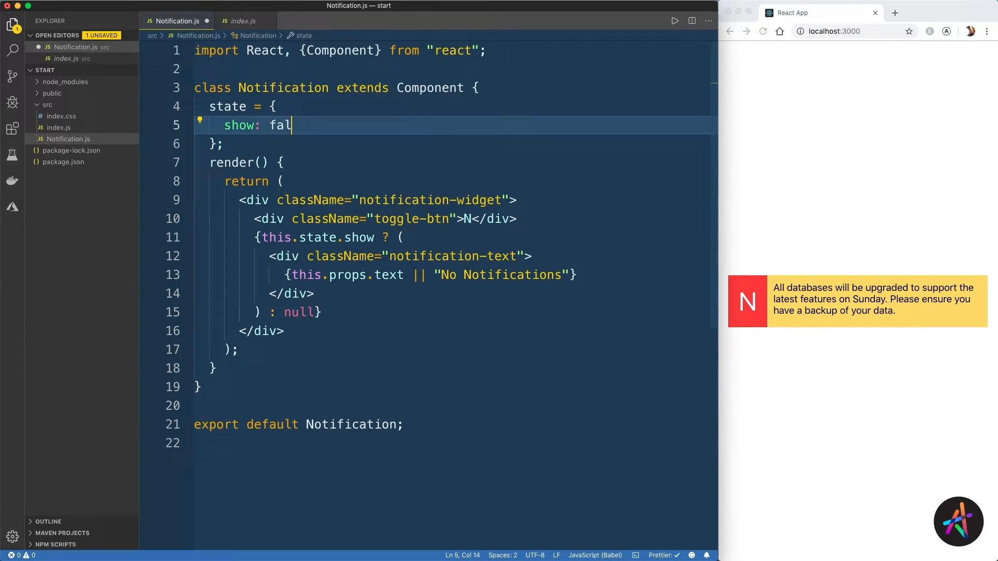
pyautogui.write('se')
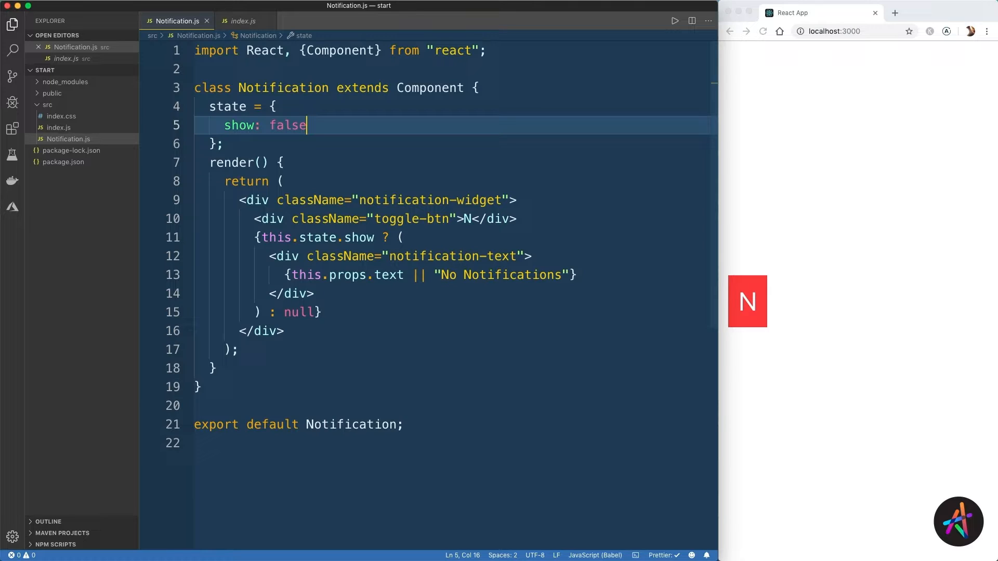
pyautogui.doubleClick(287, 124)
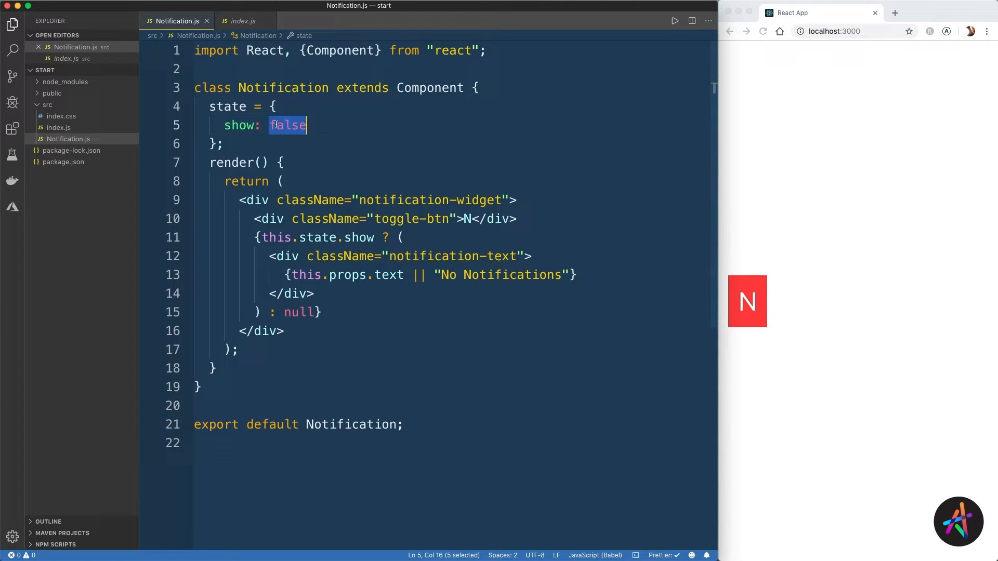
pyautogui.write('true')
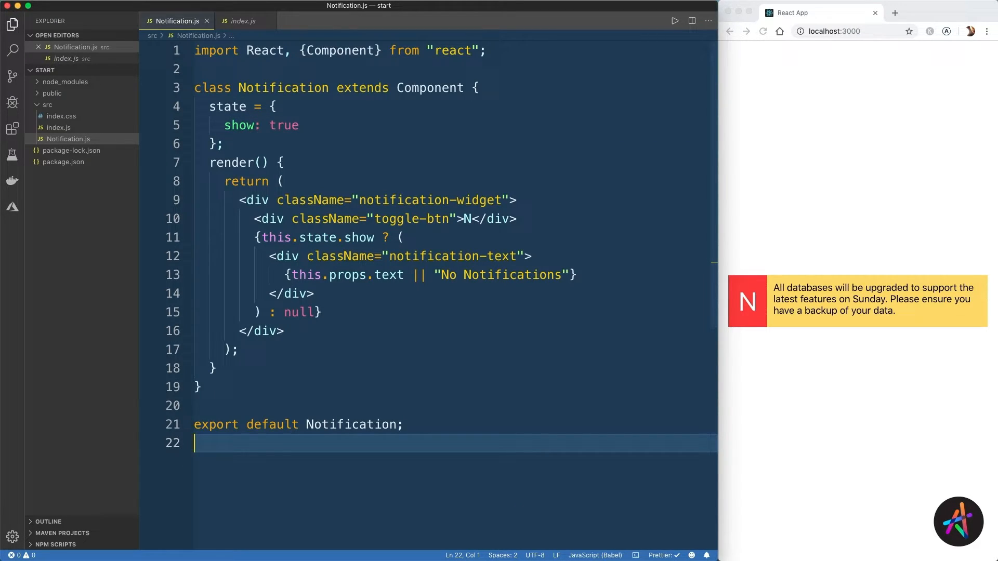
pyautogui.press('Enter')
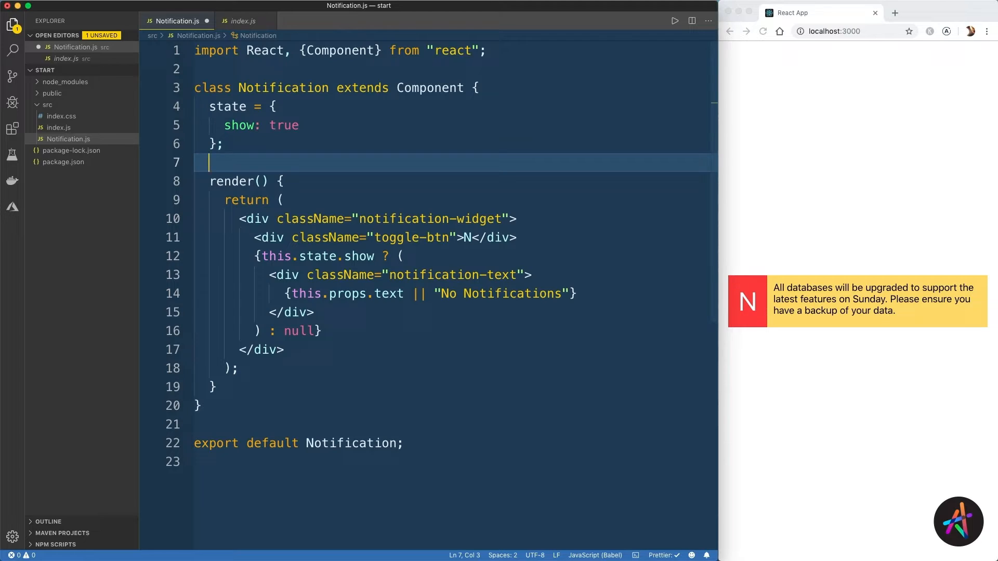
# Step: Write toggleDisplay = () => this.setState({ show: !this.state.show }) and start an onClick on the button
pyautogui.write('toggleDisplay = () =>')
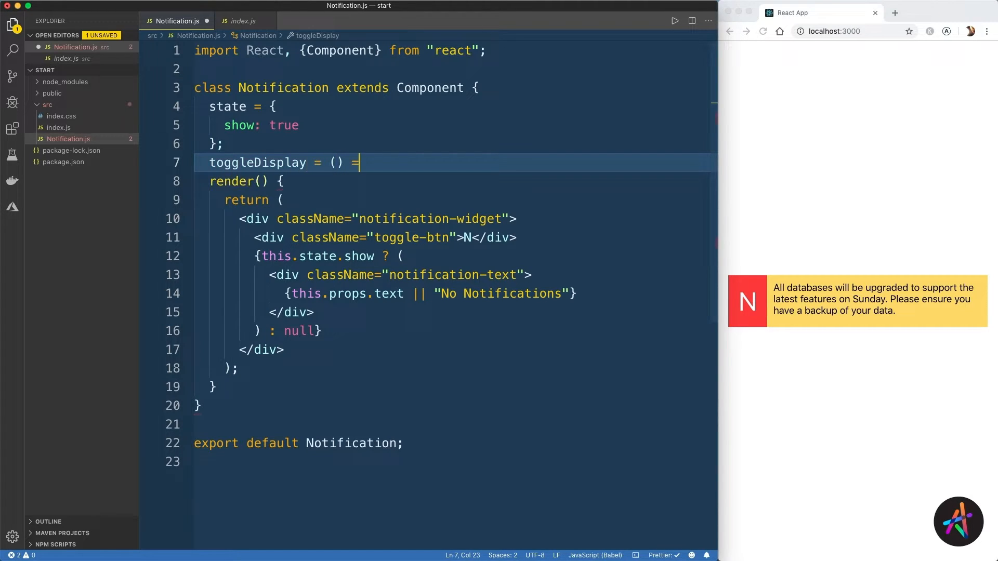
pyautogui.write('> this.setS')
pyautogui.write('show: !this.state.show')
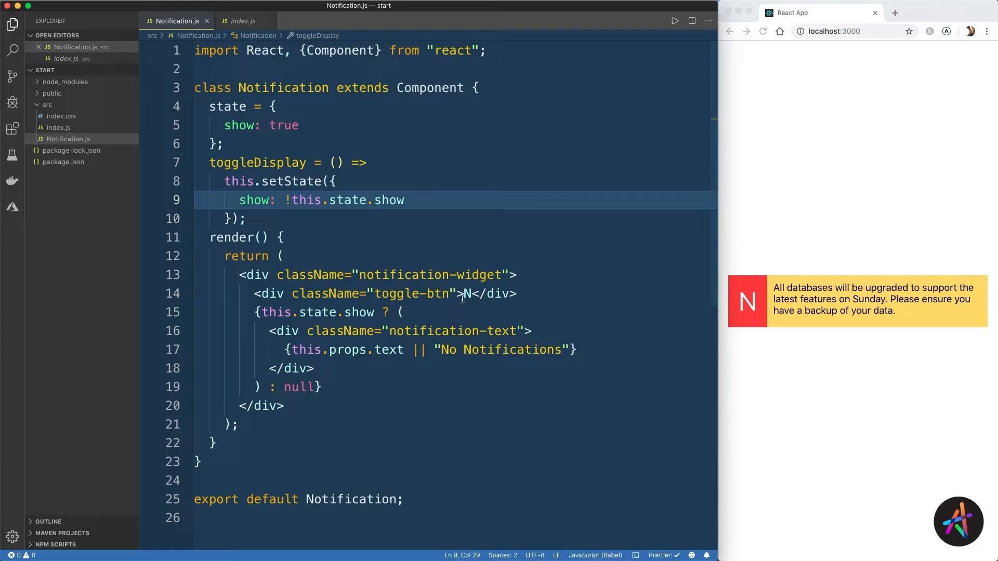
pyautogui.write('onClick={}')
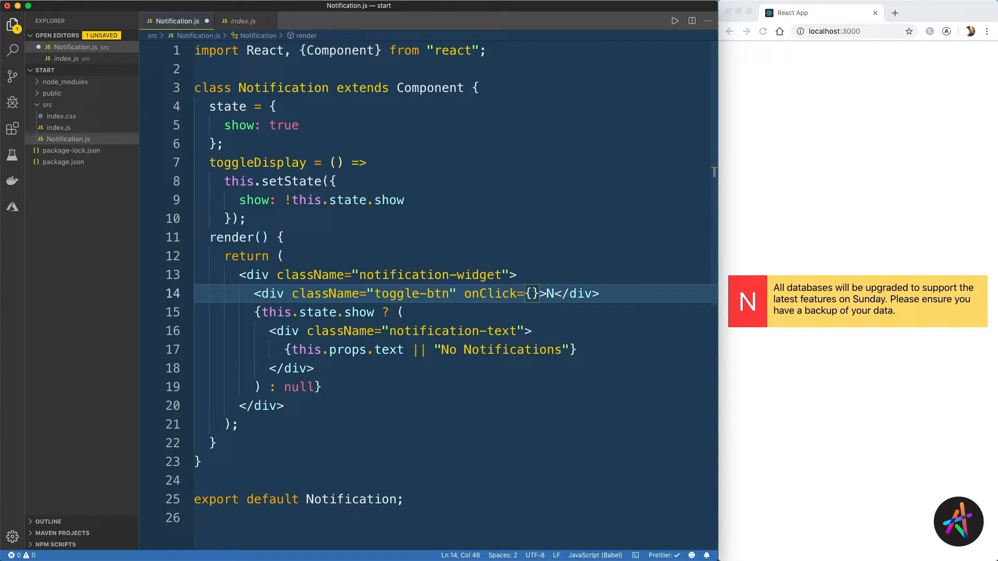
# Step: Wire the toggle-btn div's onClick to this.toggleDisplay and save
pyautogui.write('this.toggleDisplay')
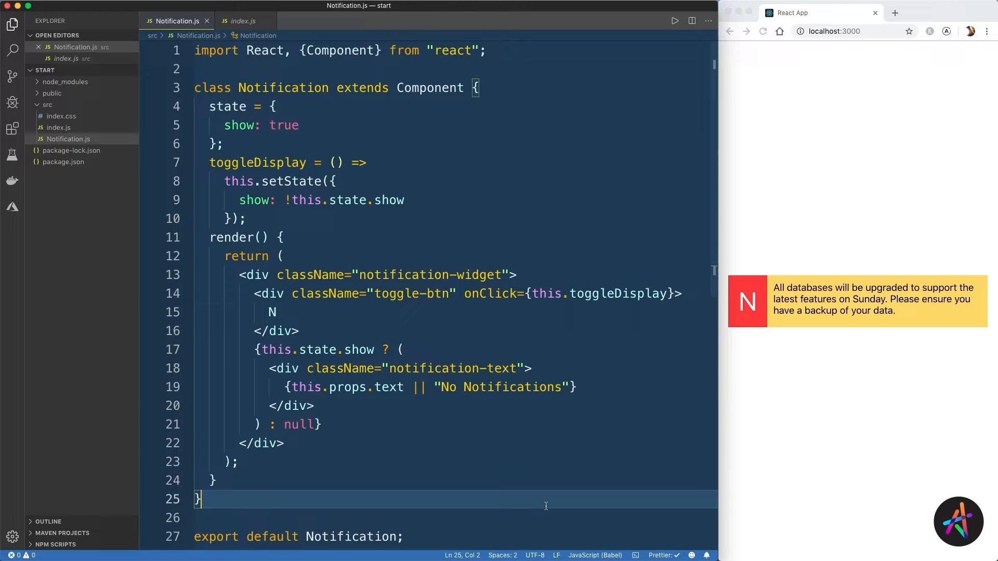
pyautogui.moveTo(760, 442)
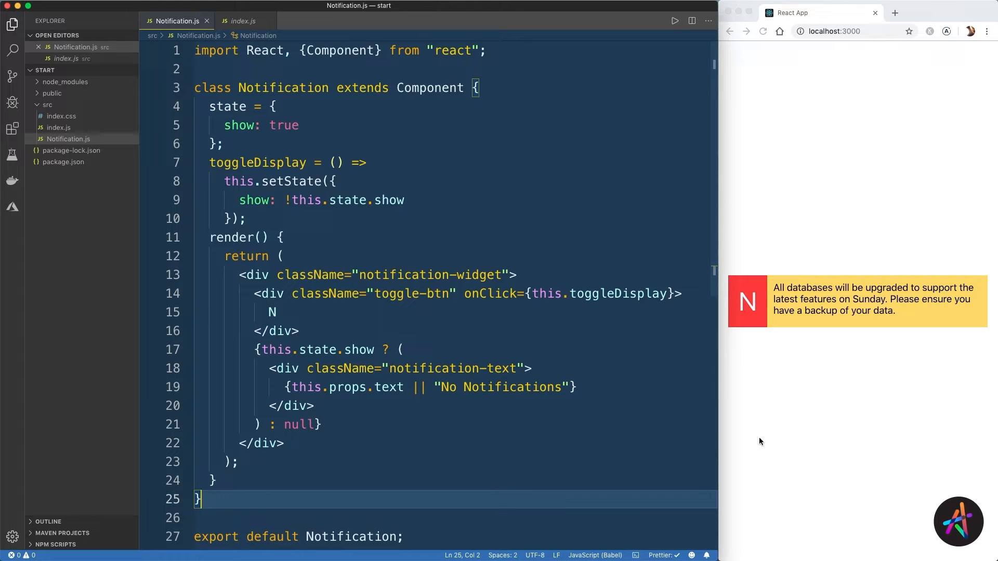
pyautogui.click(748, 301)
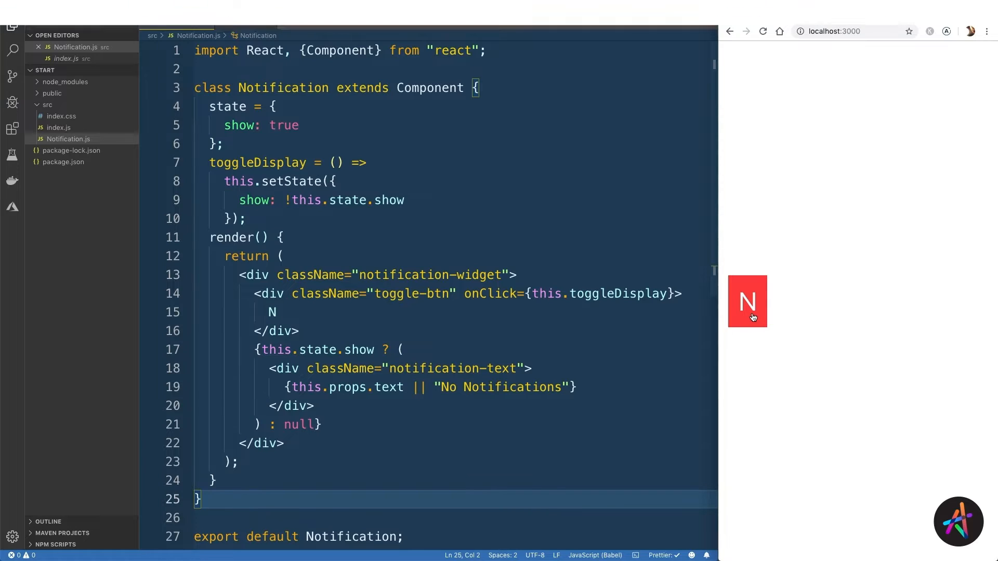
pyautogui.click(747, 300)
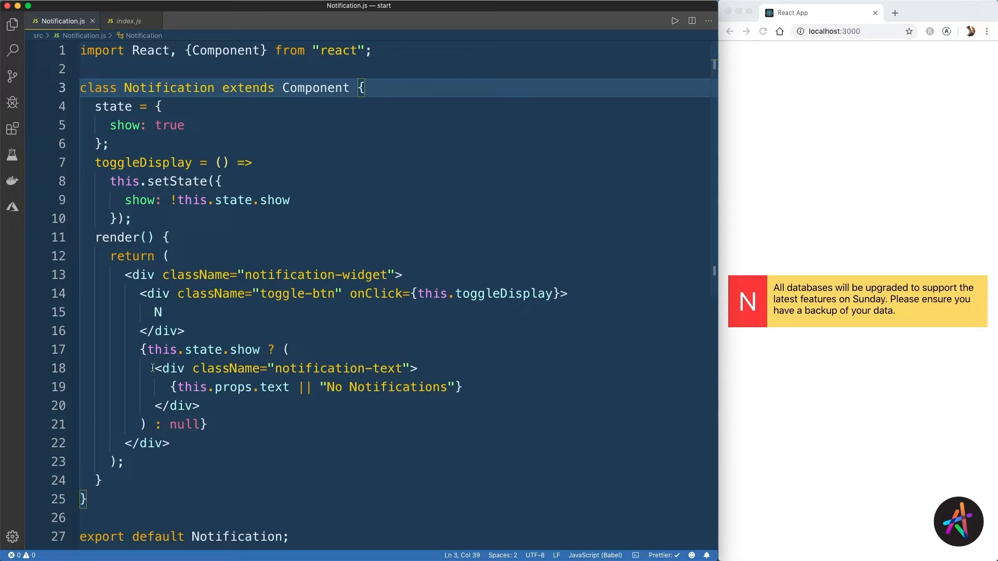
# Step: Copy the notification-text div into a const NotificationText = ({text}) => (…) component
pyautogui.moveTo(151, 368); pyautogui.dragTo(199, 406)
pyautogui.write('const NotificationText = () => (')
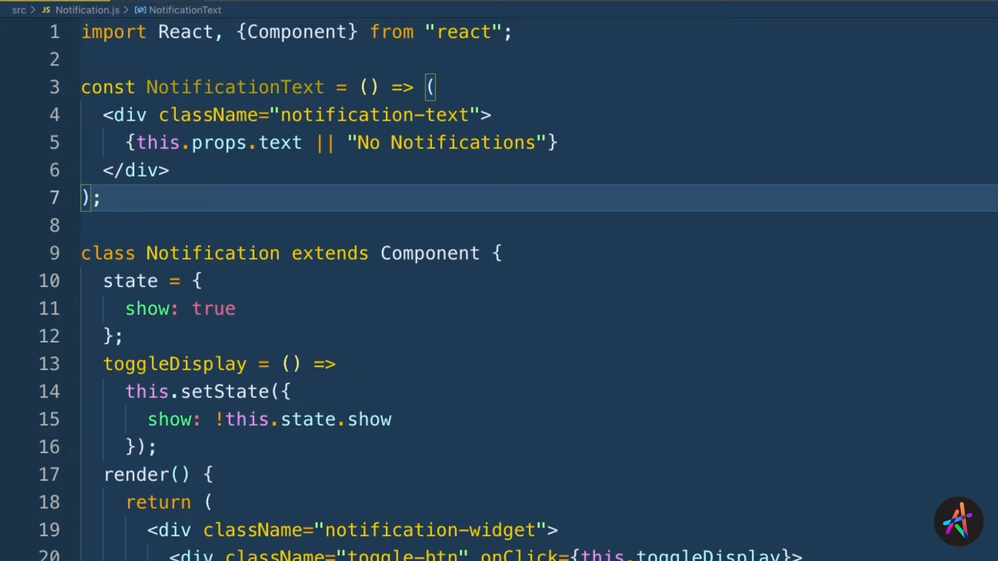
pyautogui.write('{text}')
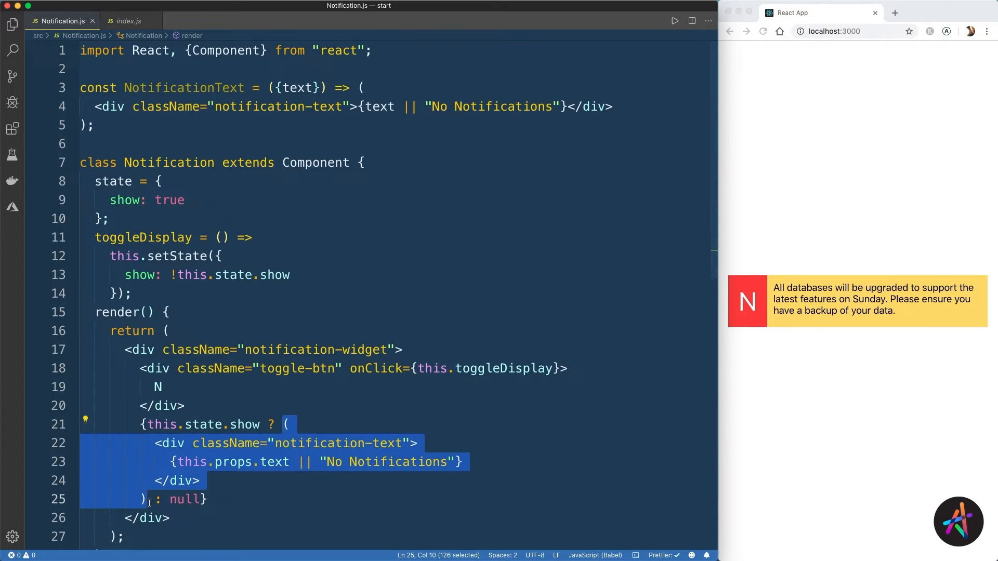
# Step: Replace the inline div with <NotificationText text={this.props.text} />
pyautogui.write('<NotificationText : null}')
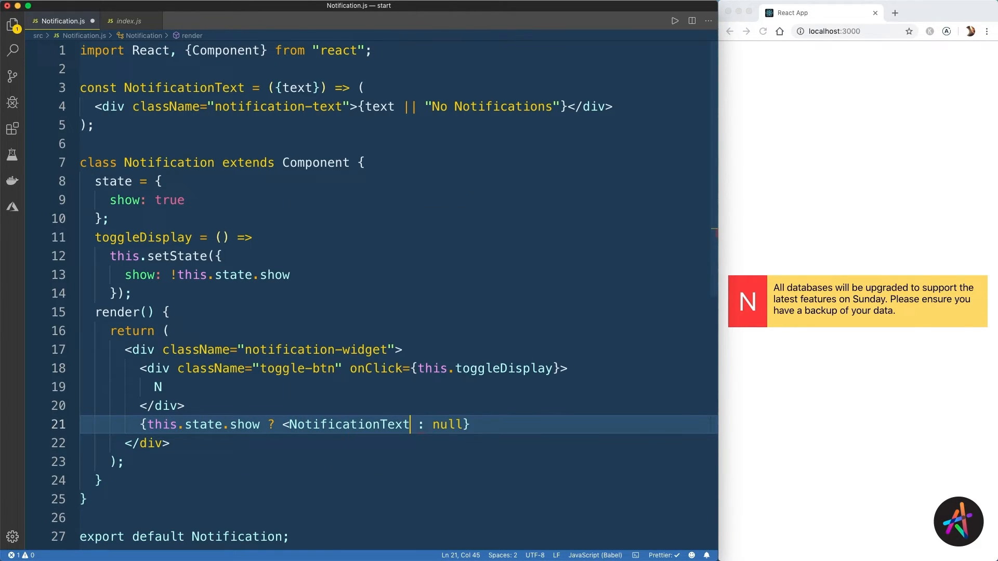
pyautogui.write('text')
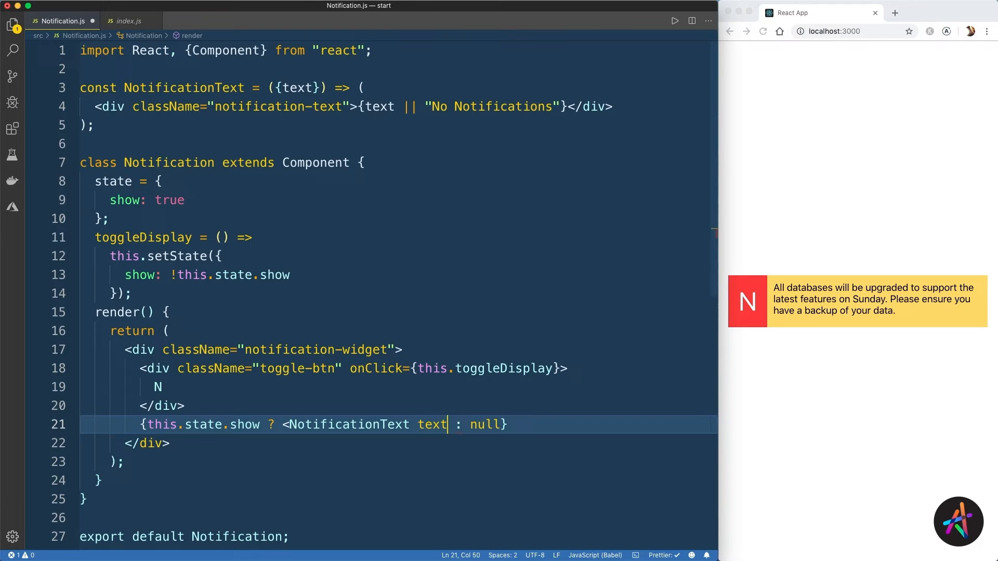
pyautogui.write('={this.props')
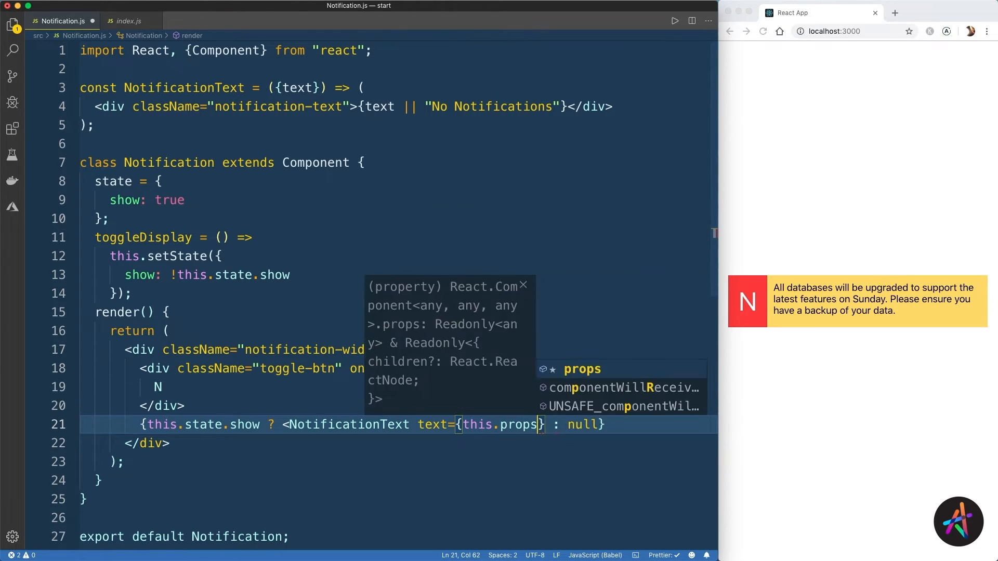
pyautogui.write('.text} />')
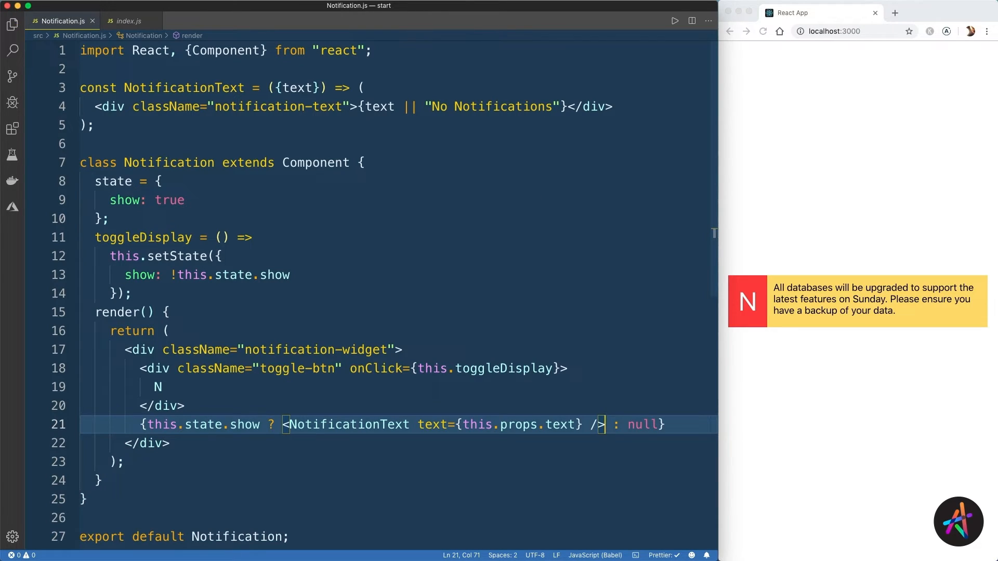
# Step: Toggle the N button twice in the browser to confirm the bar hides and returns
pyautogui.click(747, 301)
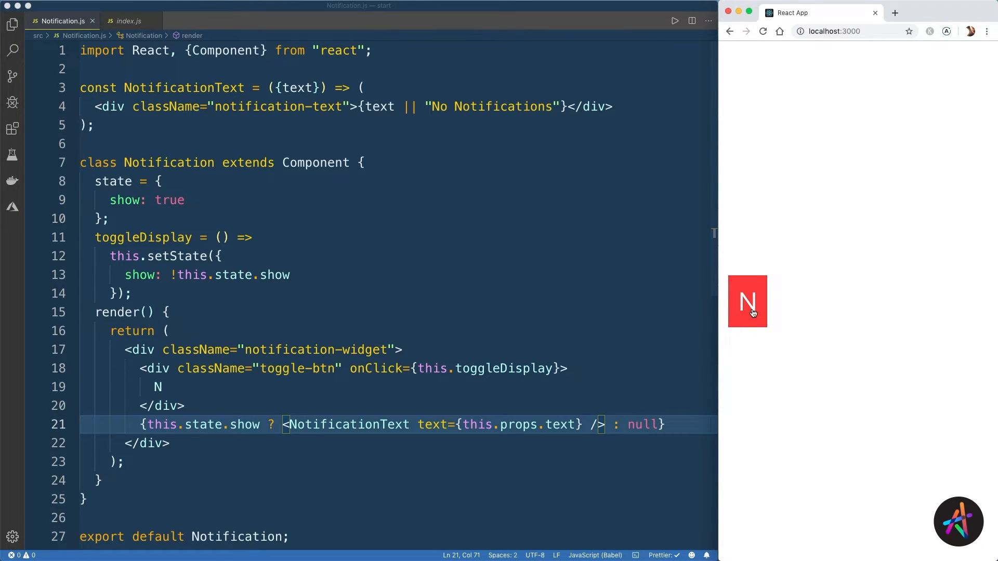
pyautogui.click(748, 301)
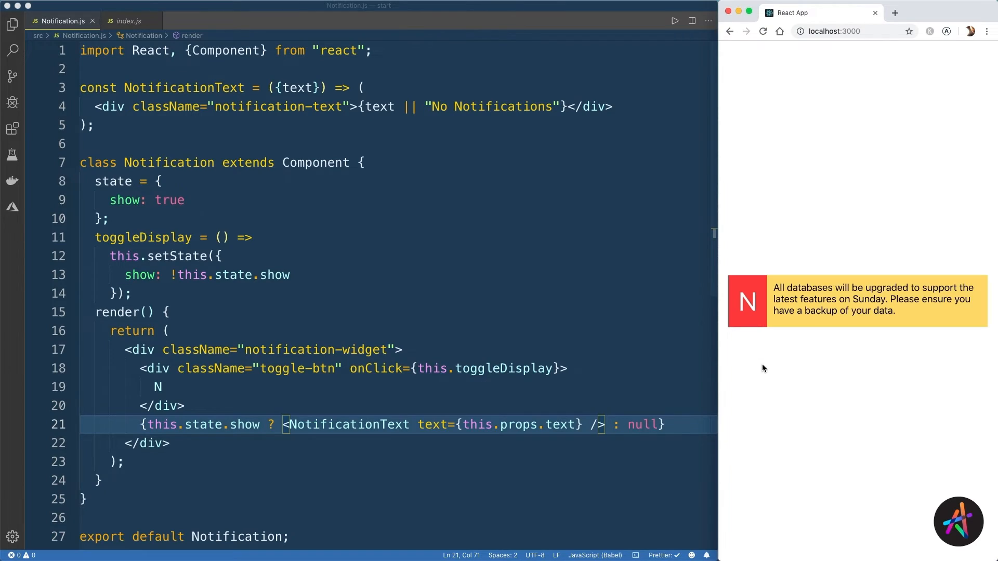